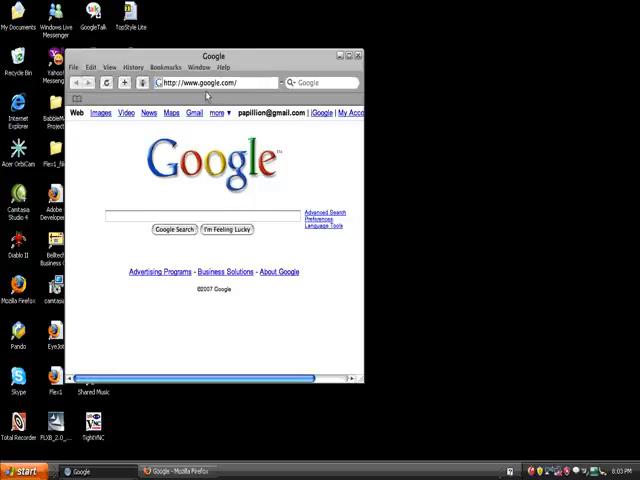
mouse_move(147, 85)
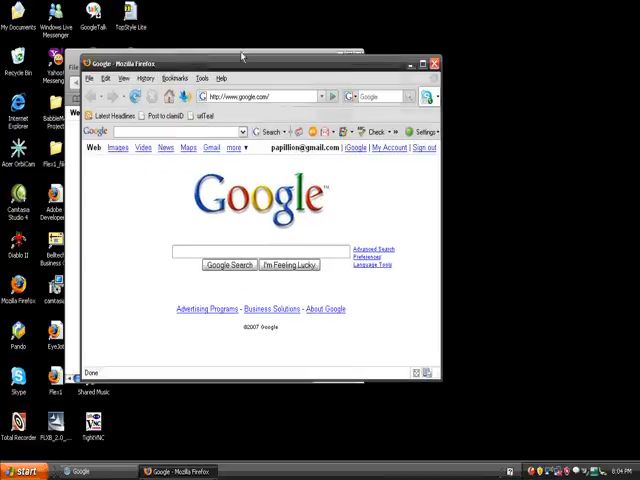
mouse_move(168, 97)
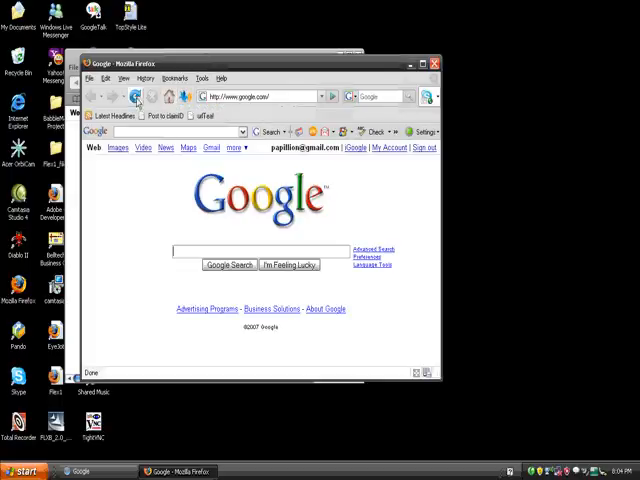
mouse_move(147, 97)
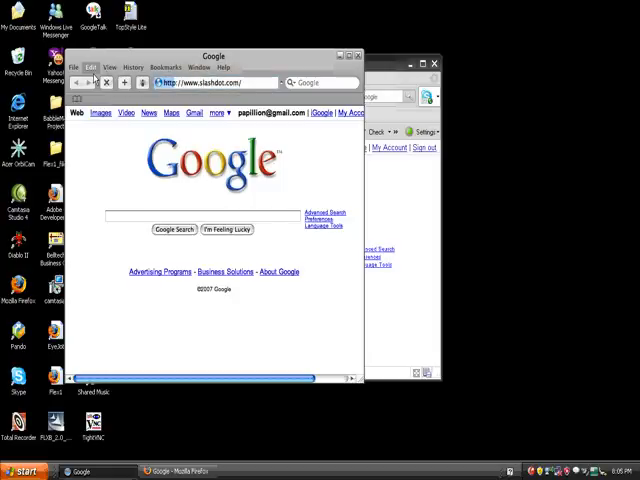
- Load slashdot.com in Safari's address bar
key(Return)
text(slashdot.c)
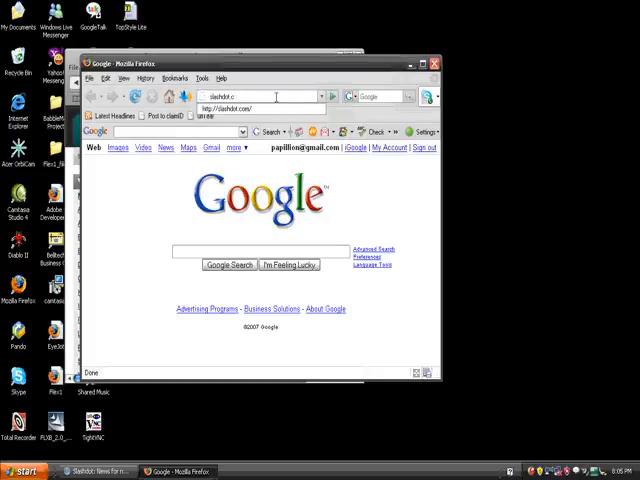
- Load slashdot.com in Firefox's location bar
key(Return)
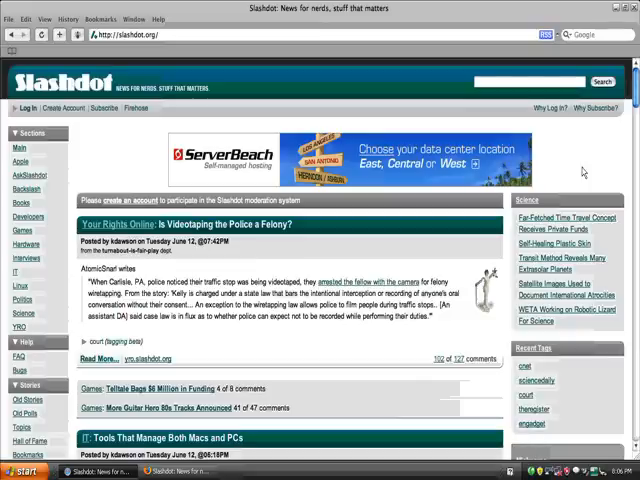
mouse_move(355, 290)
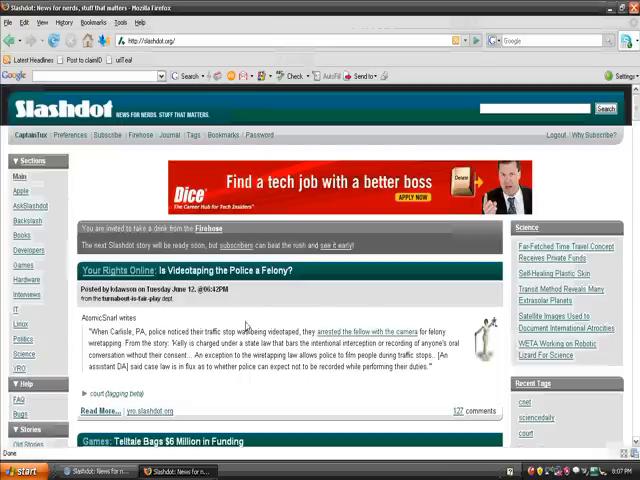
mouse_move(258, 331)
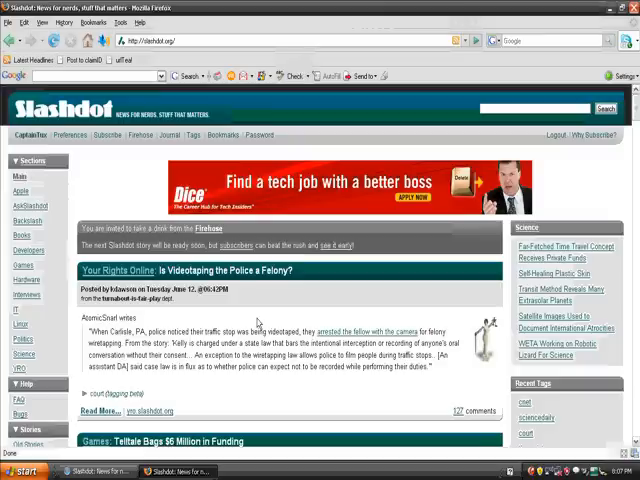
mouse_move(255, 328)
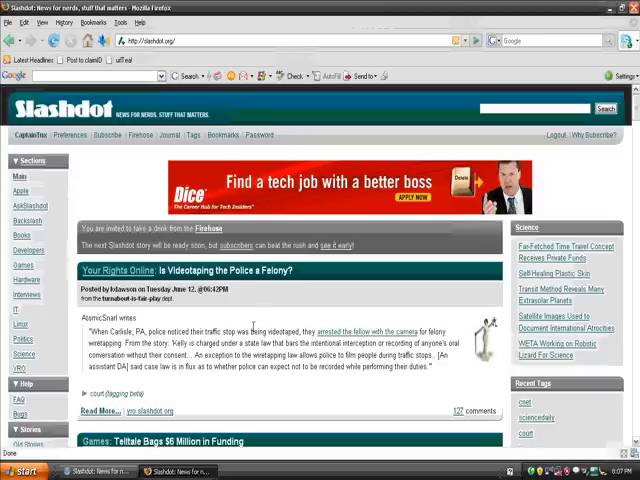